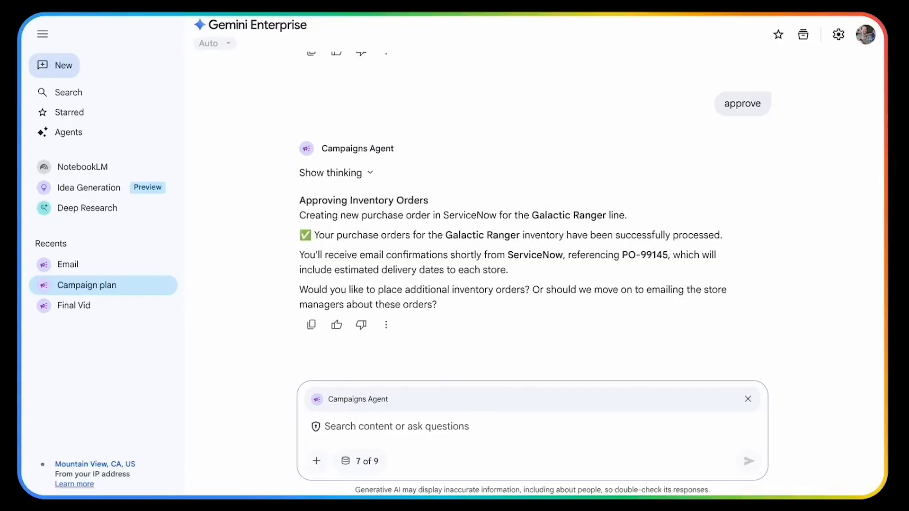
pyautogui.moveTo(470, 392)
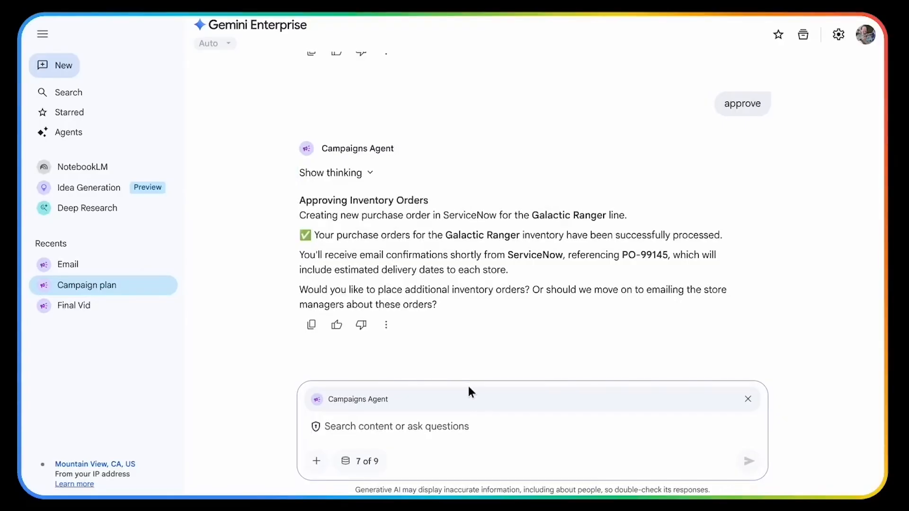
# Step: Review Copilot's 3-day Netherlands itinerary with rainy-day backups, then switch to the ChatGPT tab
pyautogui.click(396, 426)
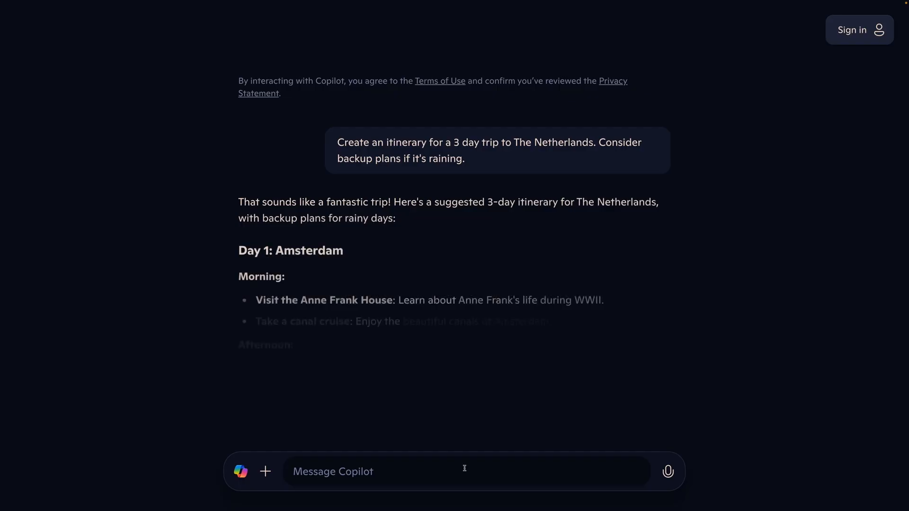
pyautogui.scroll(-3)
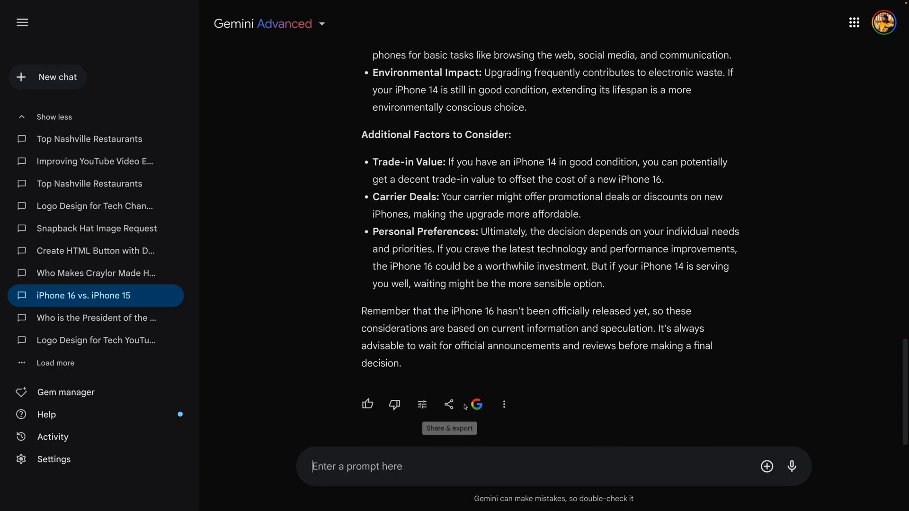
pyautogui.click(41, 6)
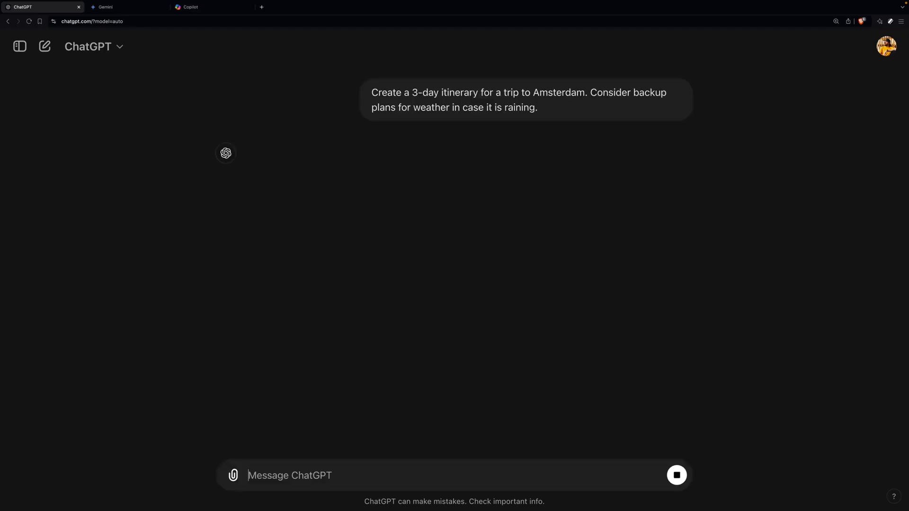